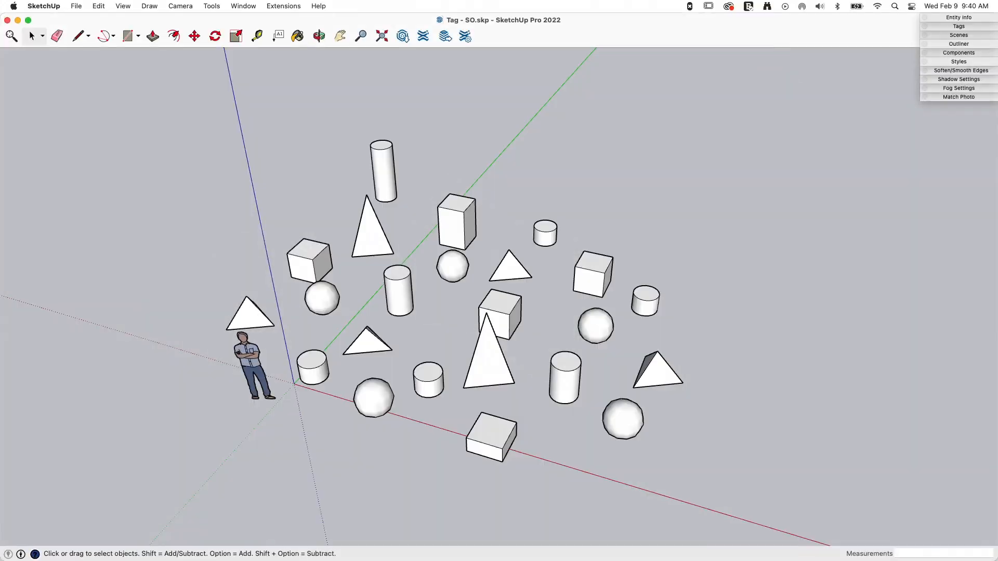
{"action": "mouse_move", "coordinate": [666, 193]}
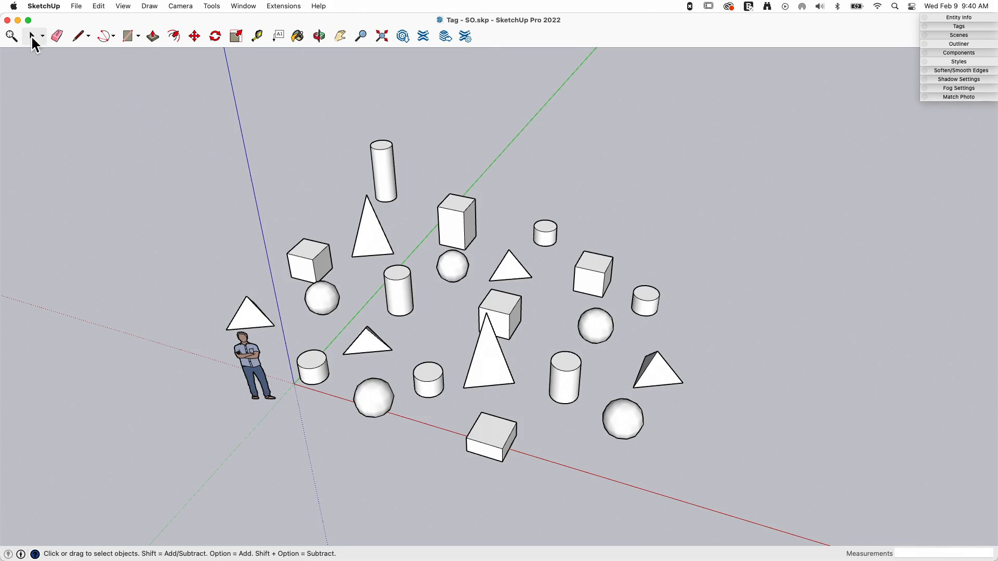
{"action": "mouse_move", "coordinate": [45, 41]}
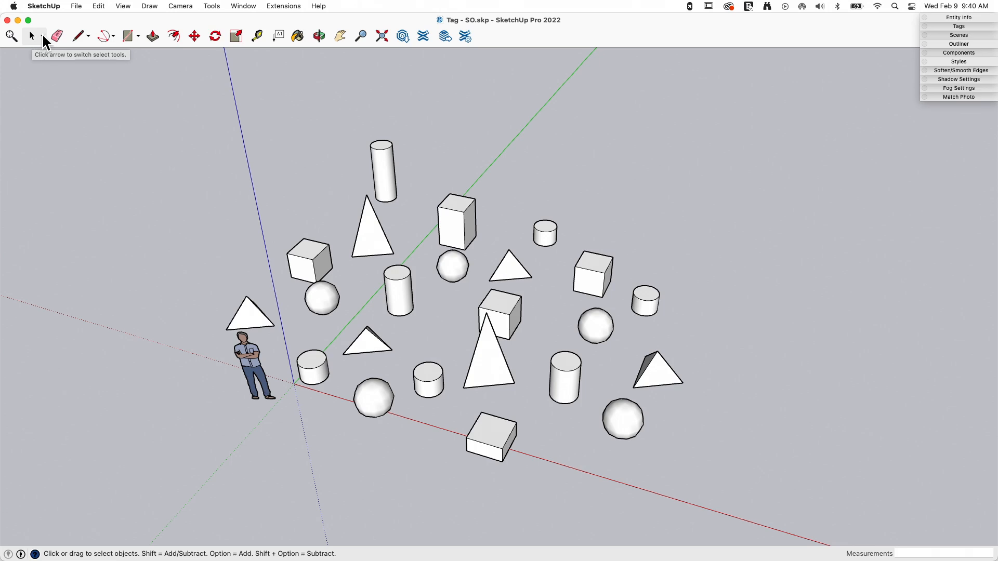
Switch the Select tool to Lasso mode from its selection-mode dropdown
{"action": "left_click", "coordinate": [40, 36]}
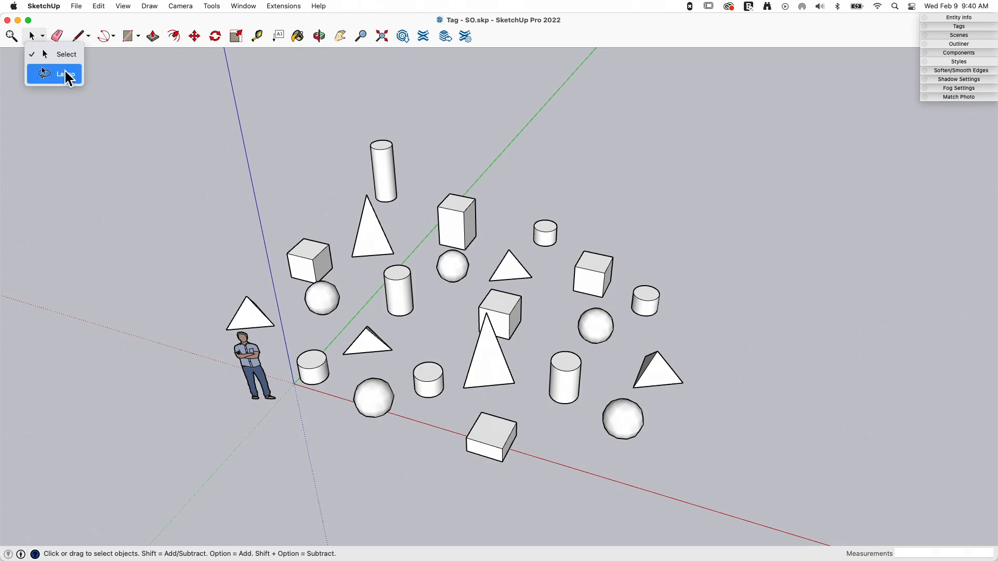
{"action": "left_click", "coordinate": [212, 6]}
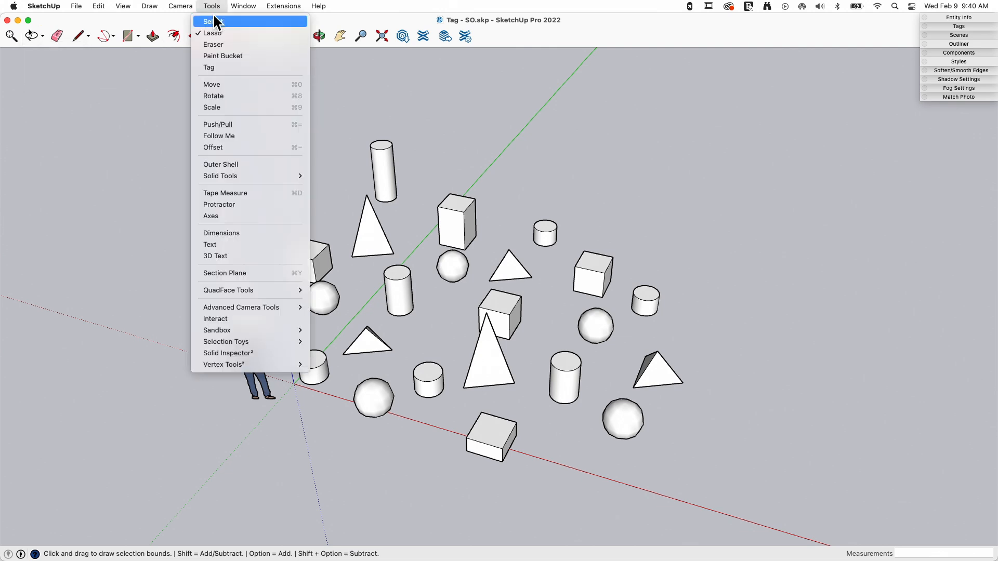
{"action": "mouse_move", "coordinate": [151, 18]}
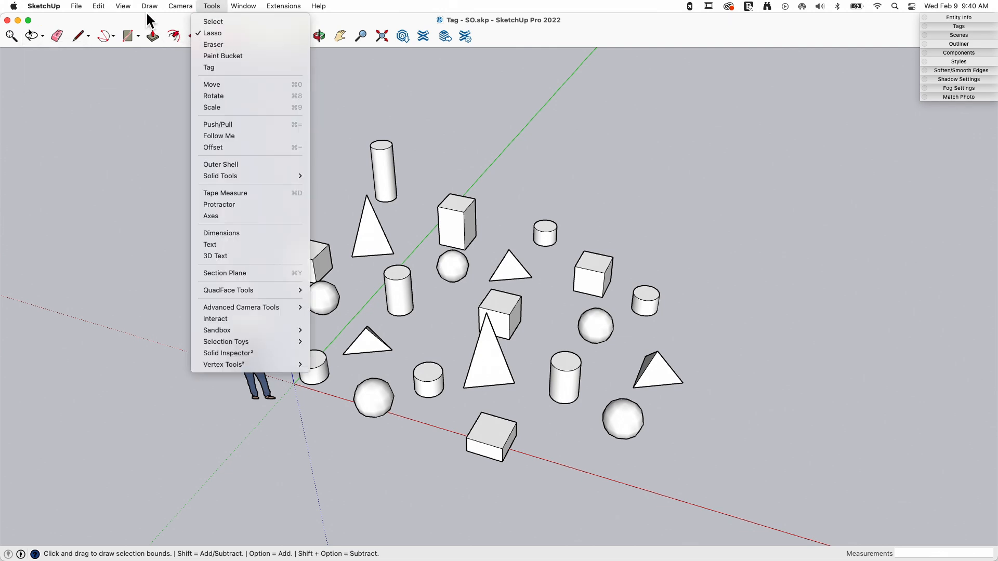
{"action": "left_click", "coordinate": [122, 6]}
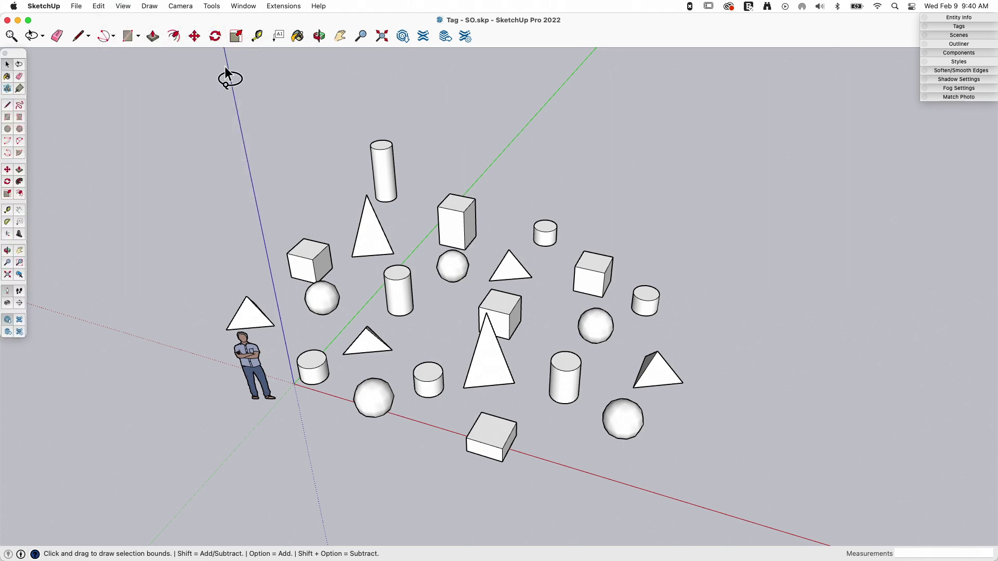
{"action": "mouse_move", "coordinate": [19, 64]}
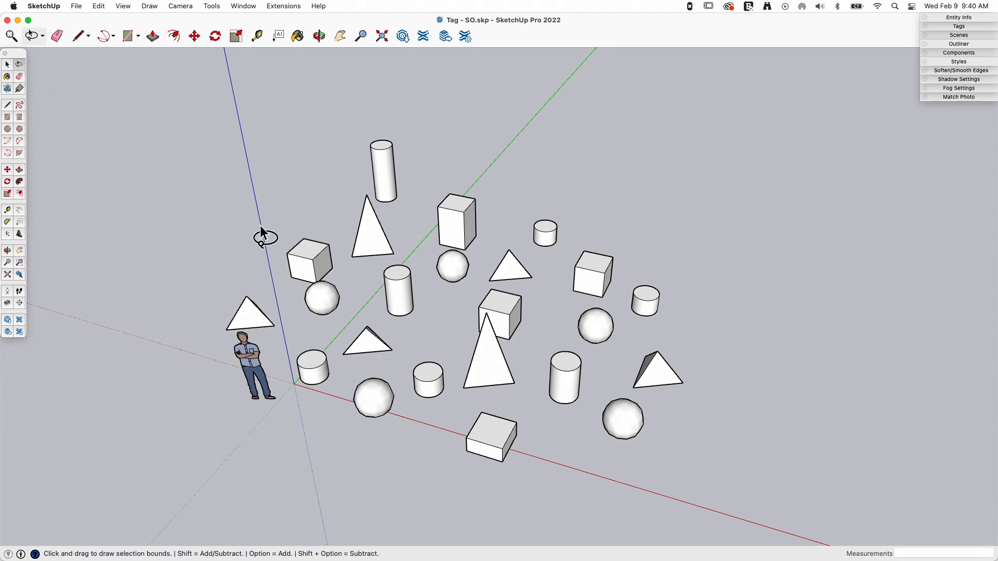
{"action": "mouse_move", "coordinate": [294, 208]}
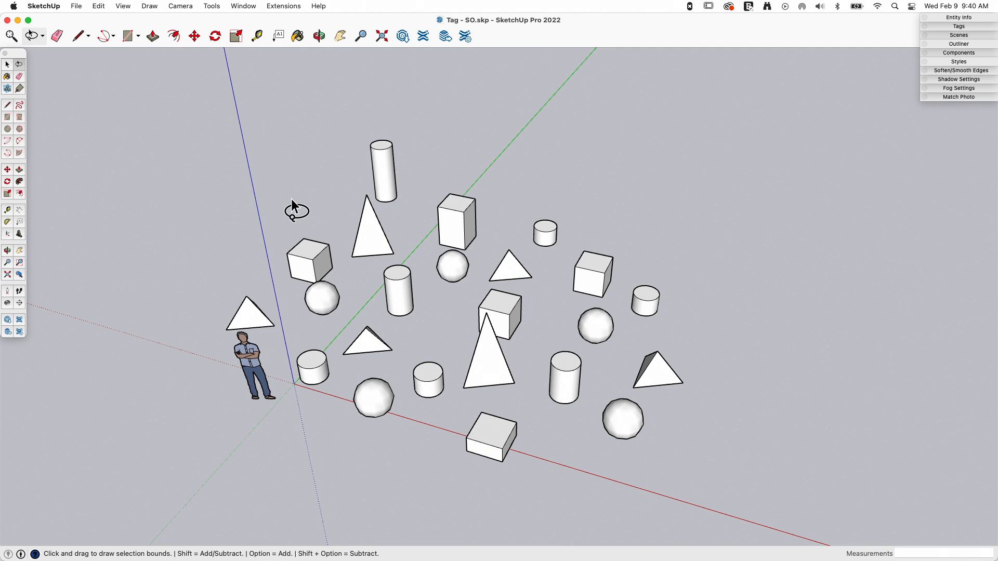
{"action": "mouse_move", "coordinate": [303, 150]}
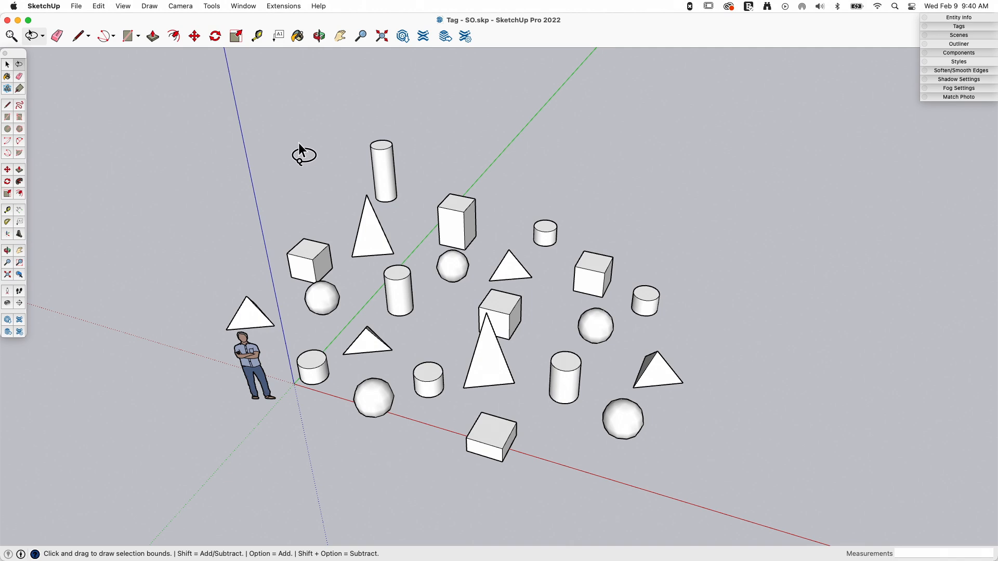
{"action": "left_click", "coordinate": [318, 36]}
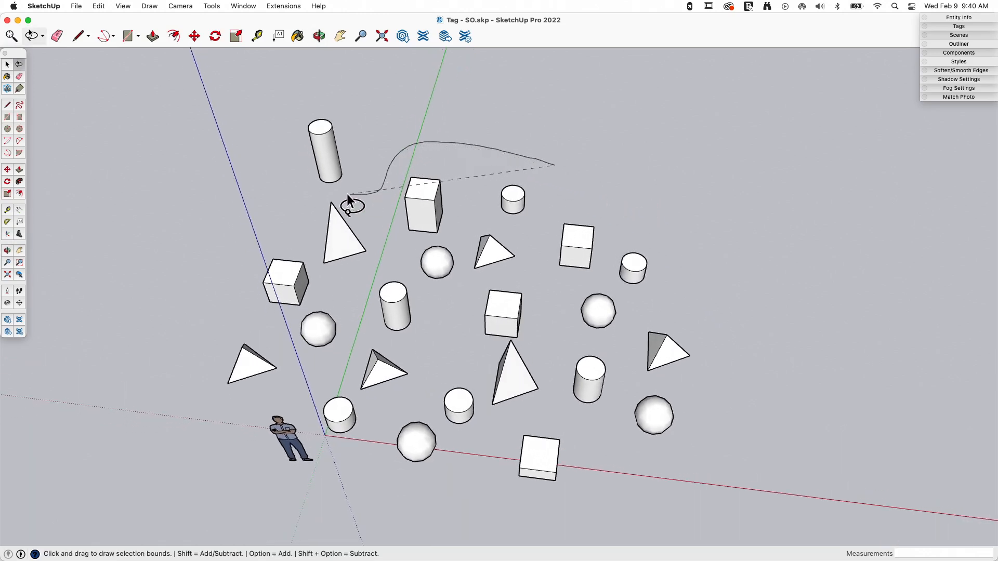
Lasso six shapes across the upper and right part of the scene
{"action": "left_click_drag", "start_coordinate": [349, 197], "coordinate": [354, 286]}
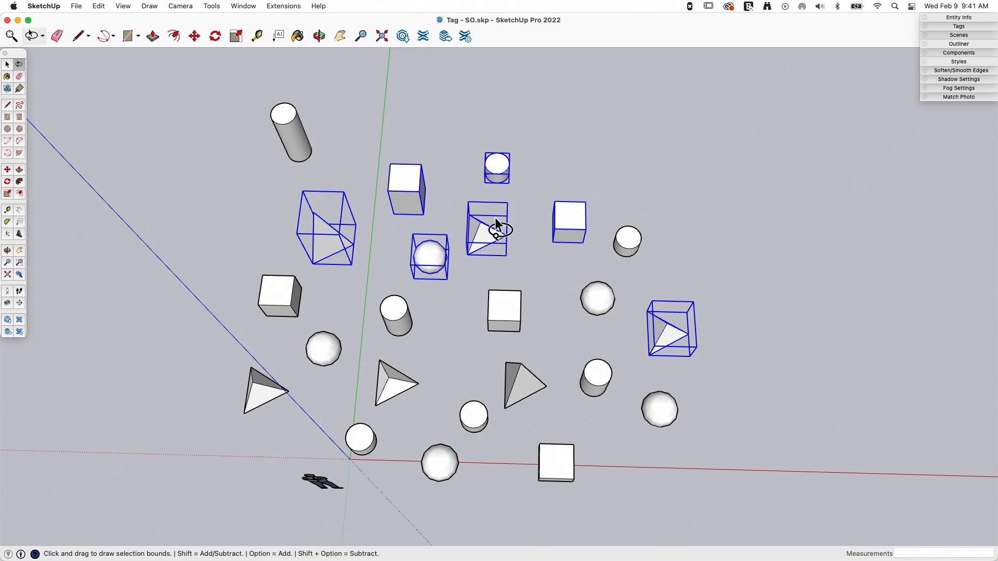
{"action": "mouse_move", "coordinate": [537, 184]}
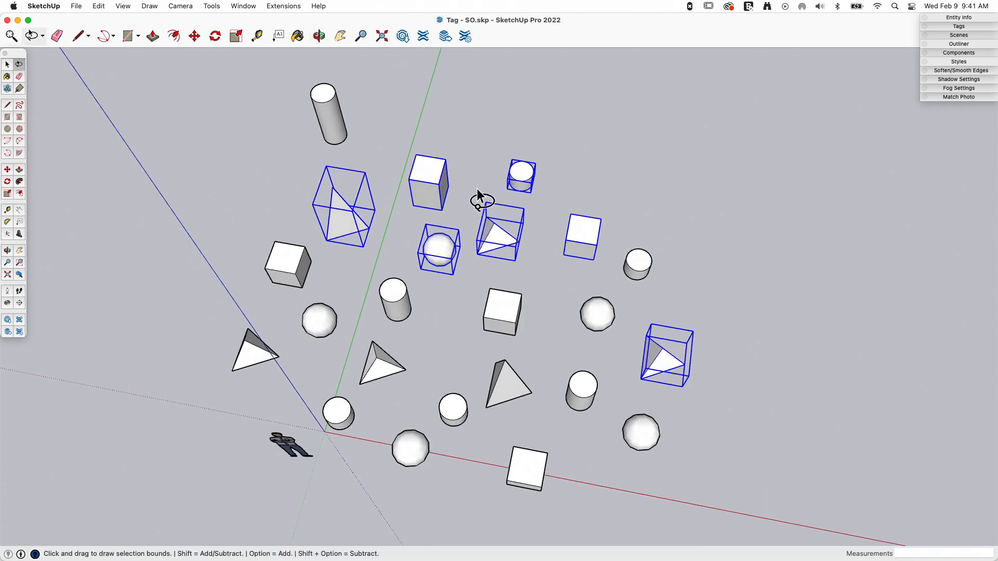
Shift-lasso the large central pyramid to add it as the seventh selected shape
{"action": "left_click", "coordinate": [318, 36]}
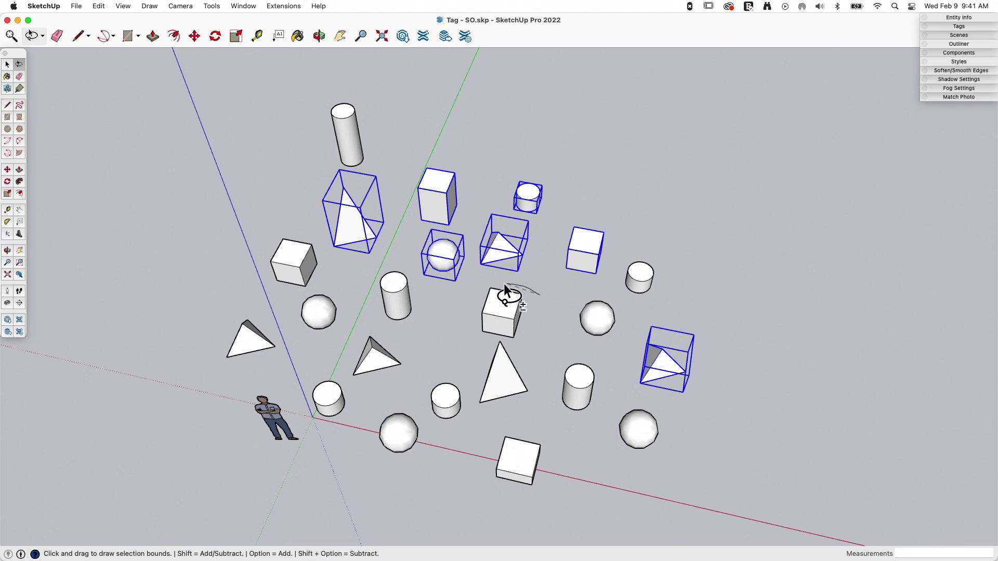
{"action": "left_click_drag", "start_coordinate": [505, 289], "coordinate": [542, 350]}
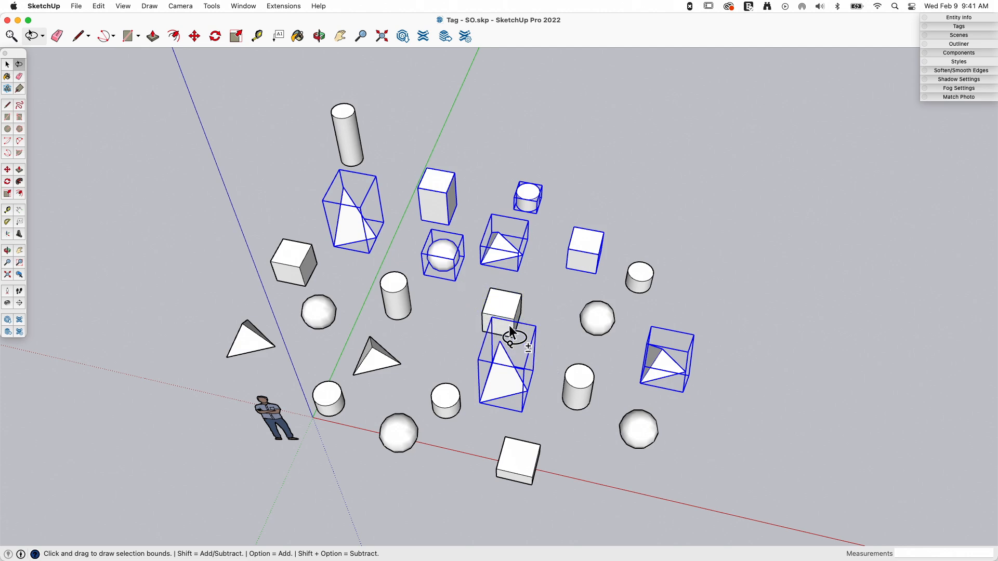
{"action": "mouse_move", "coordinate": [483, 324]}
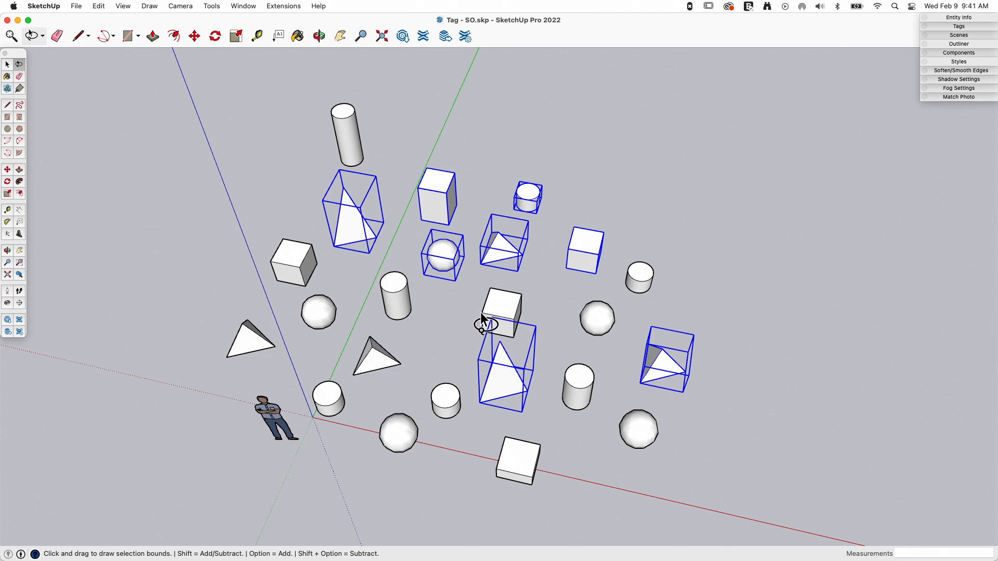
{"action": "mouse_move", "coordinate": [470, 319]}
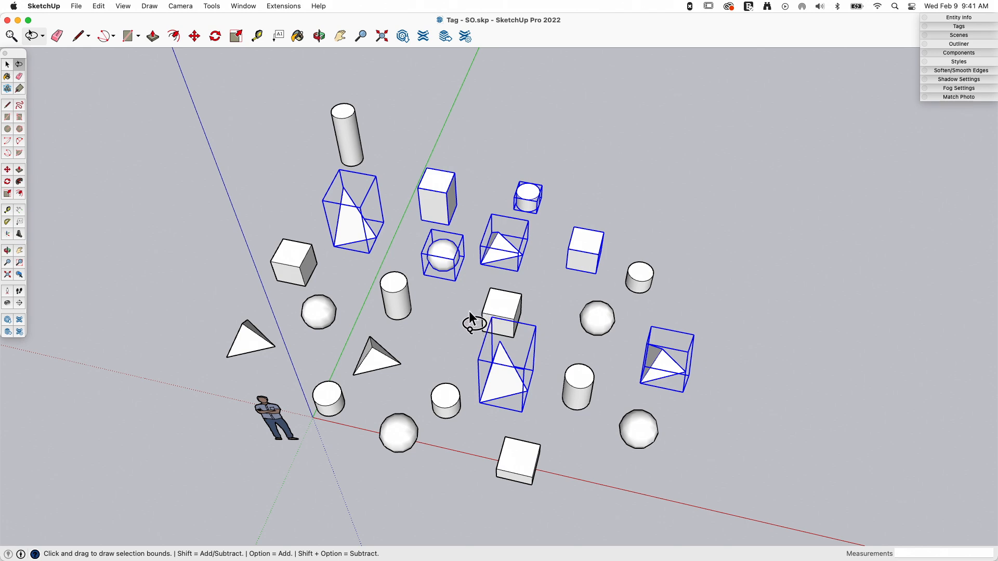
{"action": "mouse_move", "coordinate": [467, 318]}
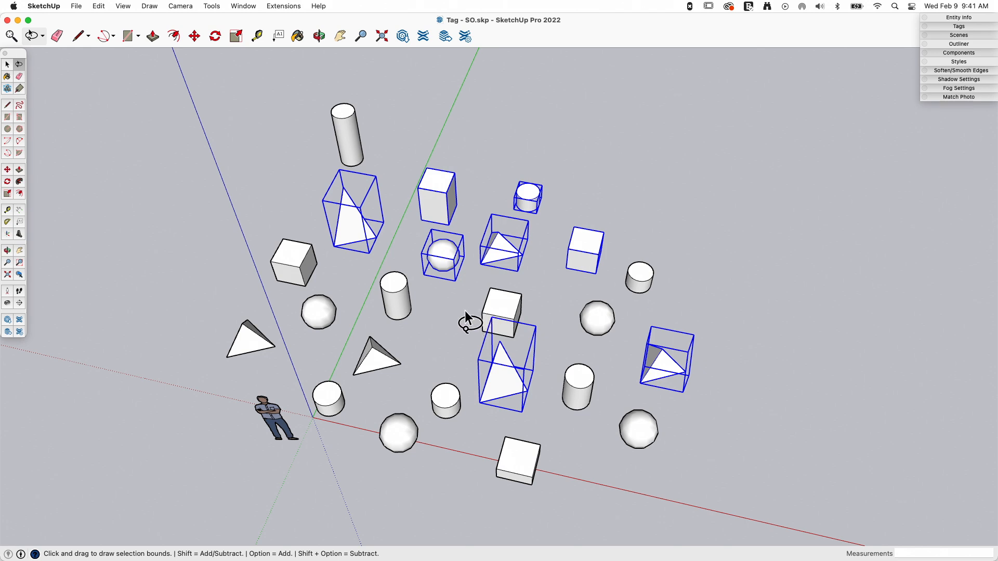
{"action": "mouse_move", "coordinate": [437, 297]}
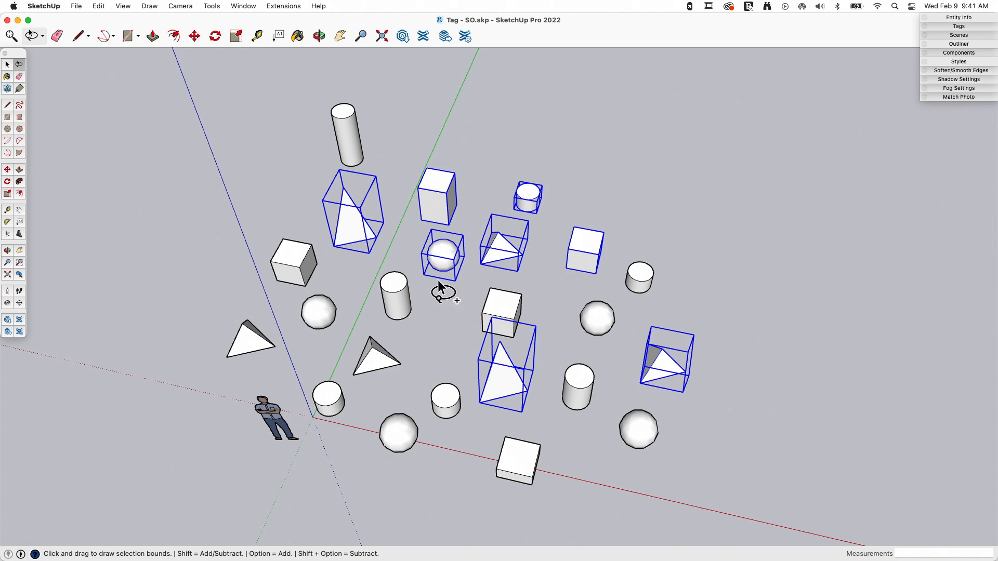
{"action": "mouse_move", "coordinate": [436, 293]}
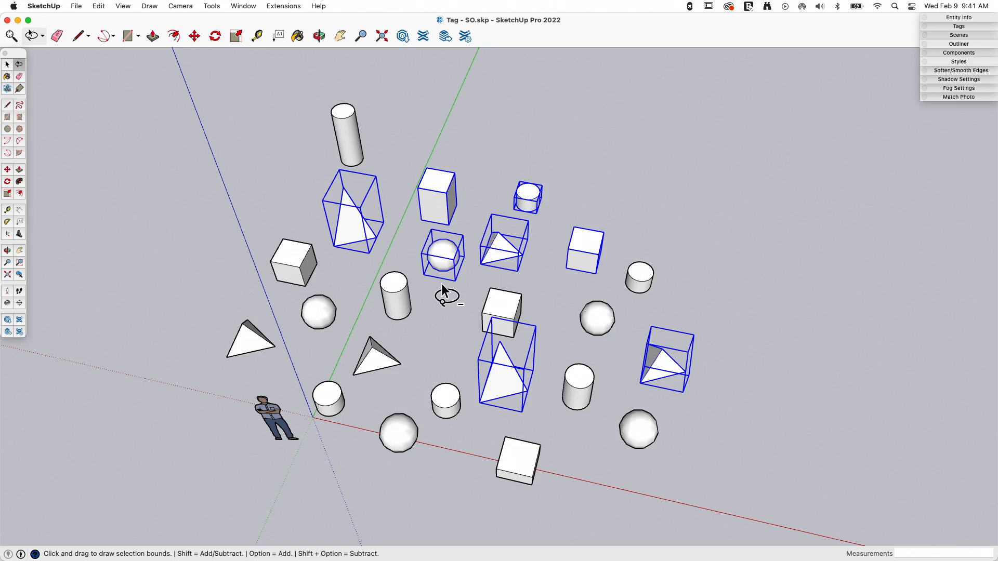
{"action": "mouse_move", "coordinate": [523, 278]}
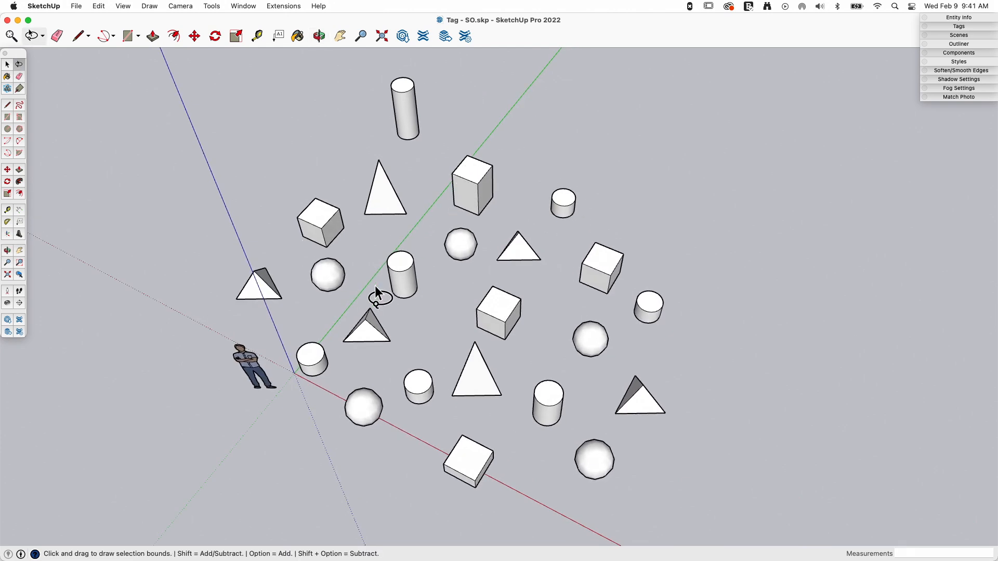
{"action": "mouse_move", "coordinate": [476, 156]}
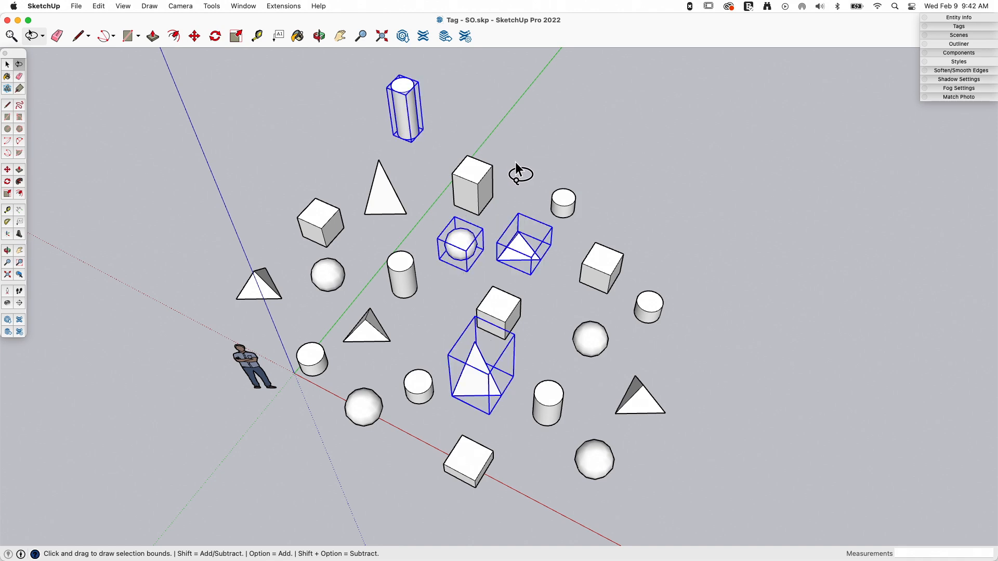
{"action": "mouse_move", "coordinate": [651, 123]}
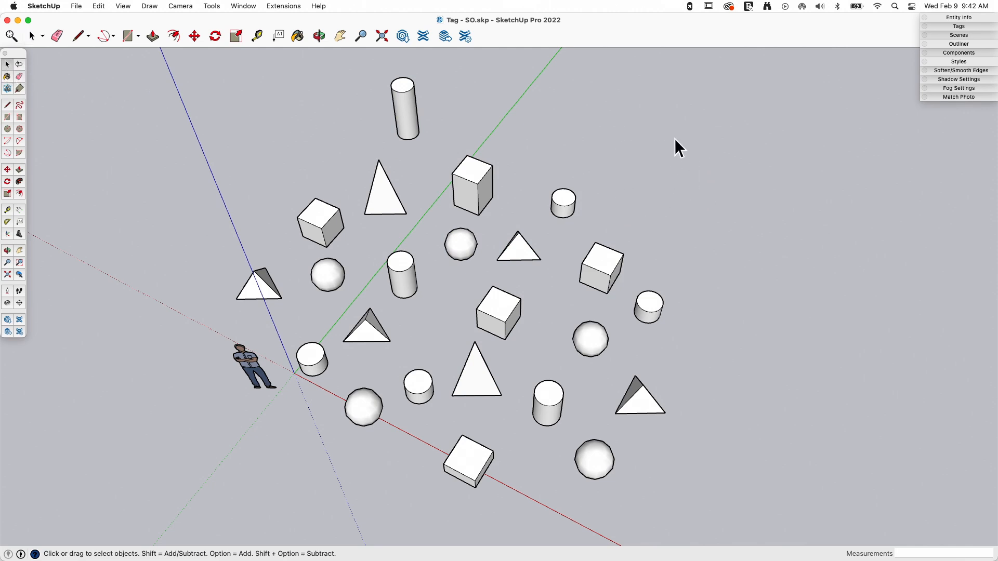
{"action": "left_click_drag", "start_coordinate": [740, 95], "coordinate": [604, 194]}
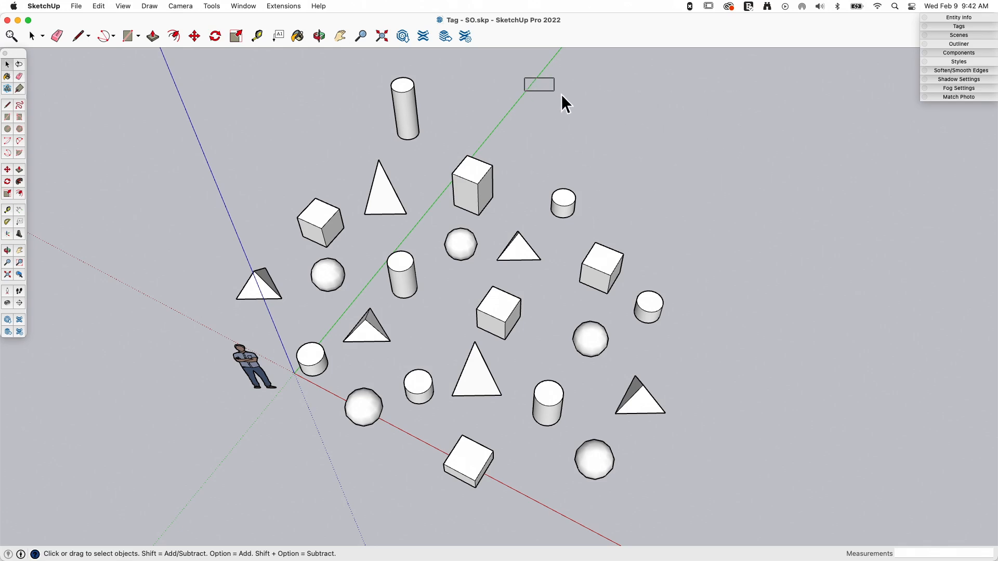
{"action": "left_click_drag", "start_coordinate": [555, 77], "coordinate": [718, 165]}
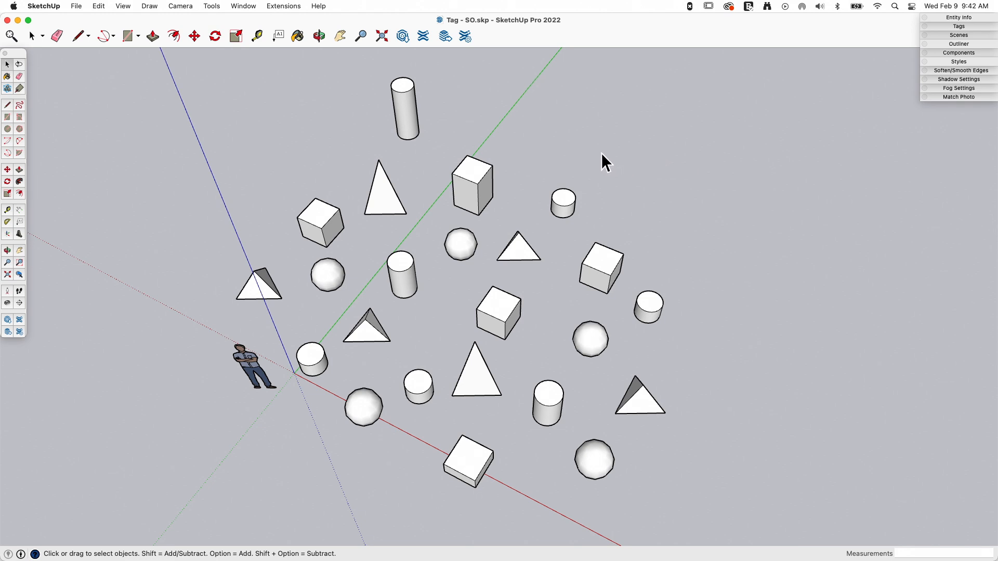
{"action": "left_click_drag", "start_coordinate": [603, 151], "coordinate": [399, 292]}
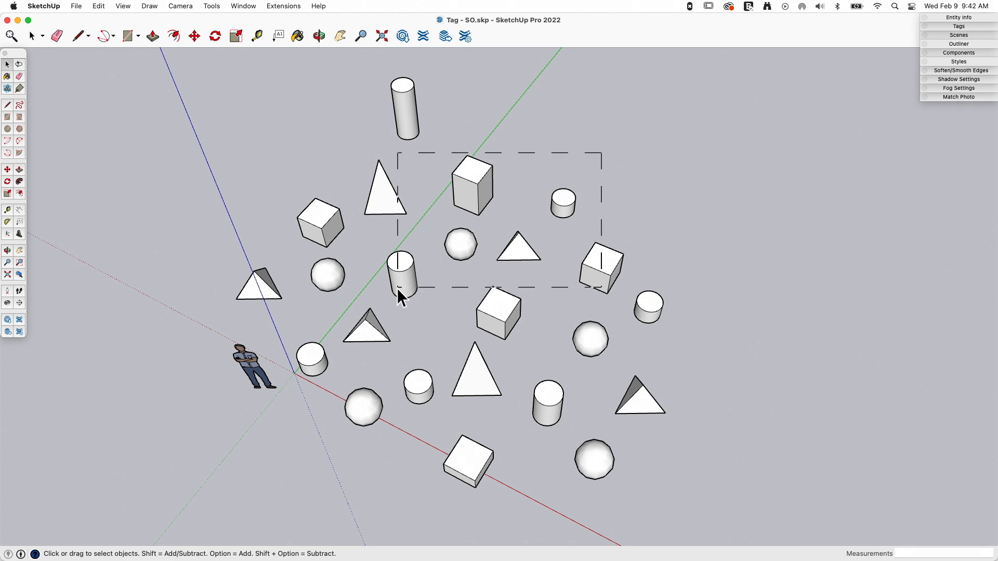
{"action": "mouse_move", "coordinate": [397, 285]}
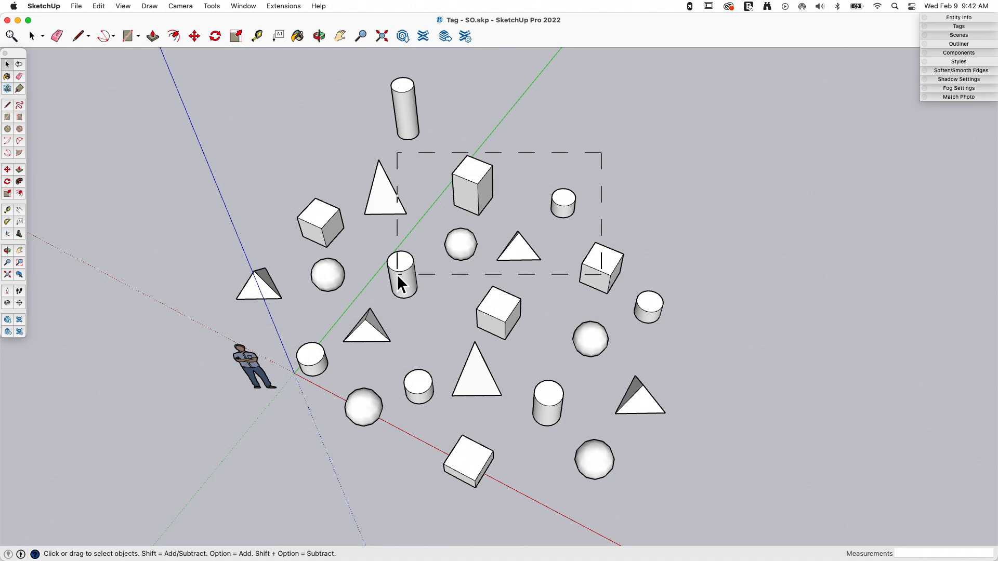
{"action": "mouse_move", "coordinate": [406, 281]}
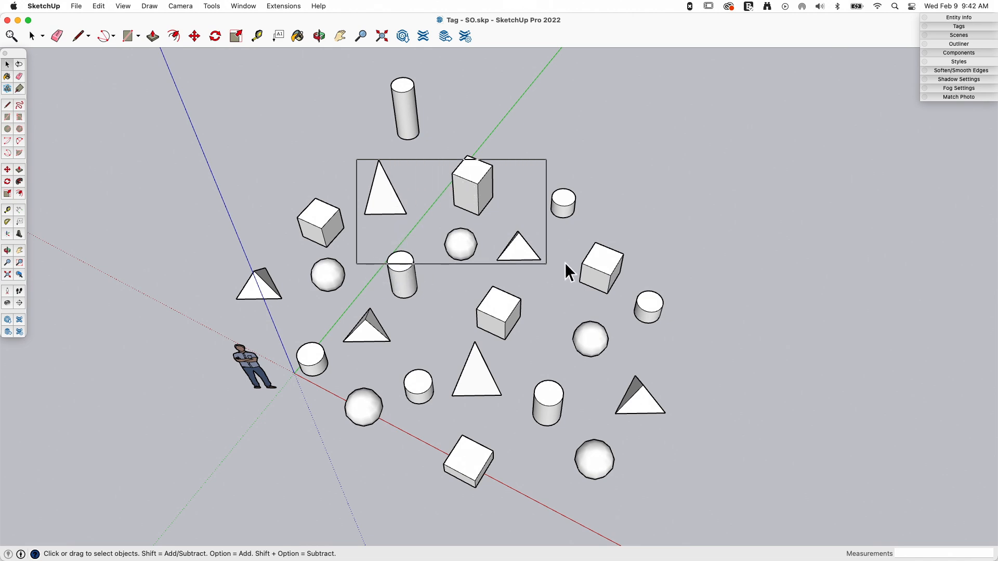
{"action": "left_click_drag", "start_coordinate": [356, 168], "coordinate": [545, 267]}
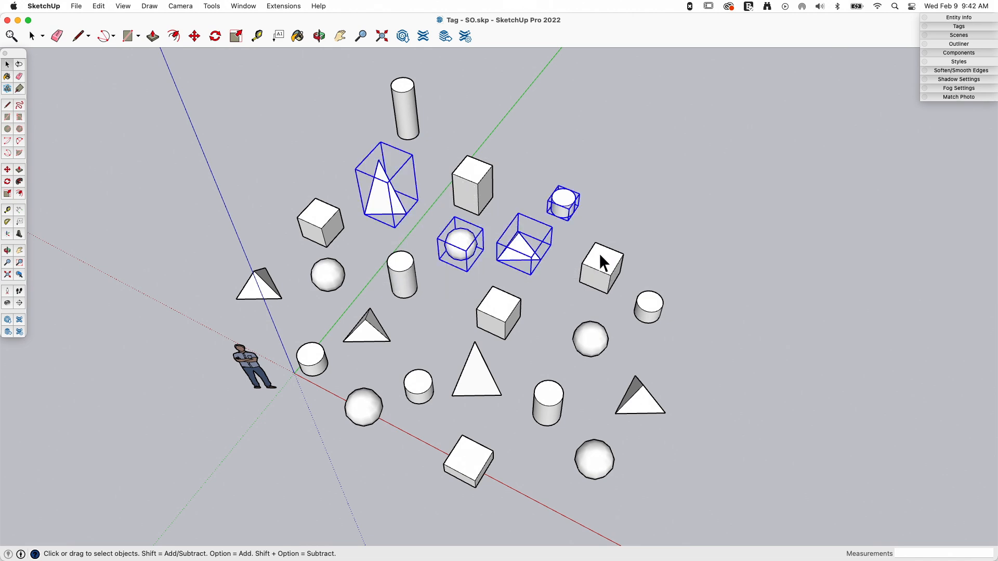
{"action": "left_click", "coordinate": [597, 97]}
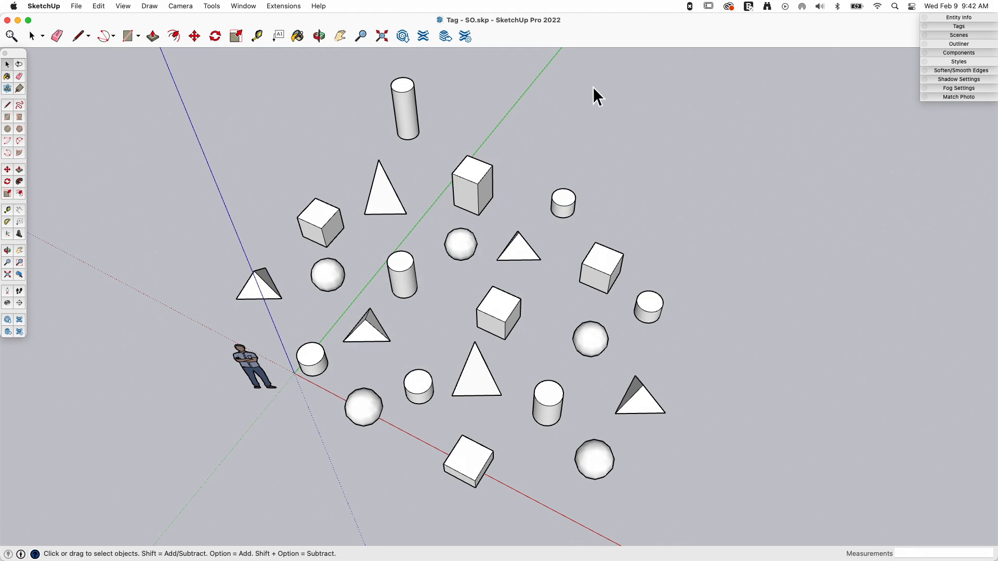
{"action": "mouse_move", "coordinate": [33, 97]}
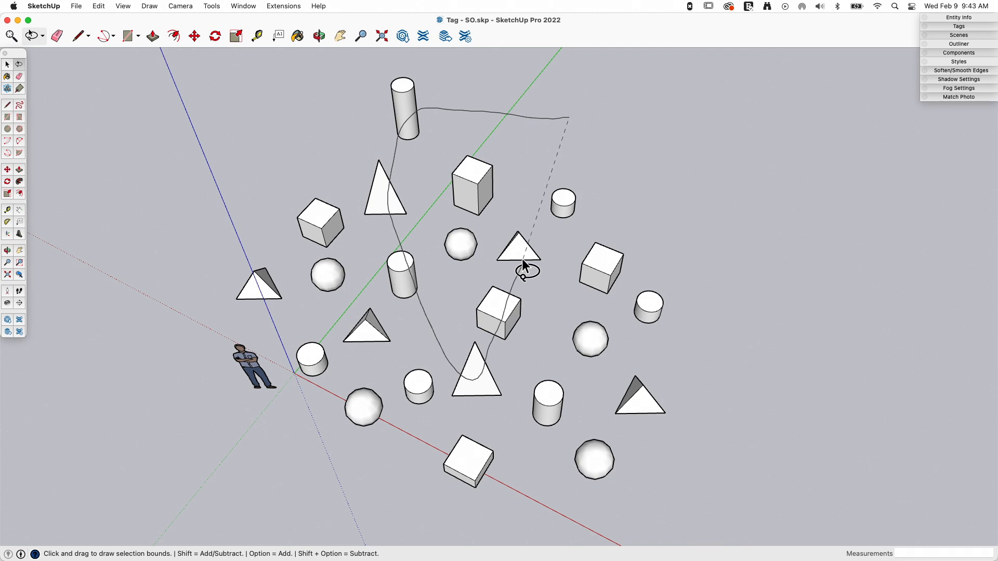
{"action": "mouse_move", "coordinate": [531, 169]}
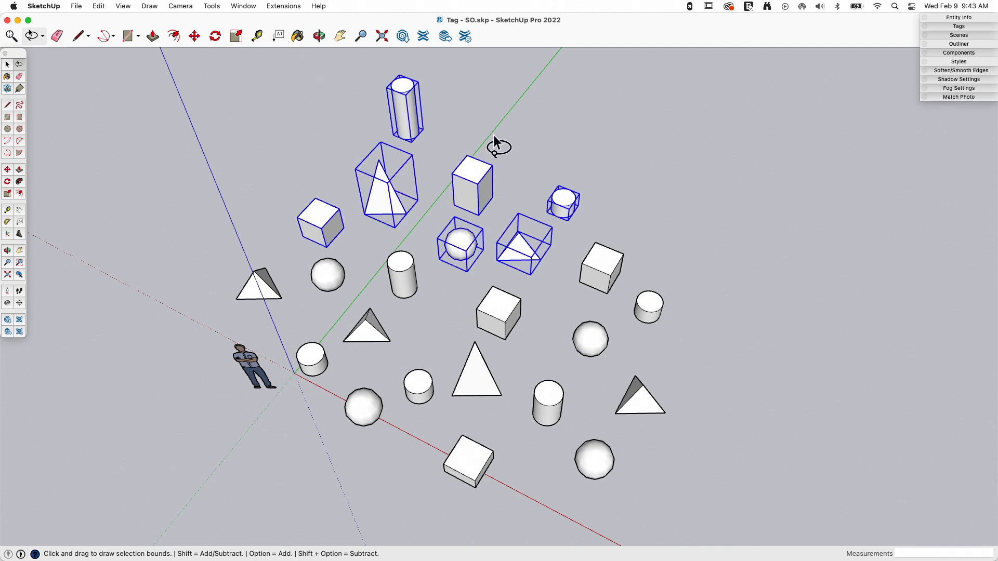
Select the Lasso Select tool again
{"action": "left_click", "coordinate": [46, 7]}
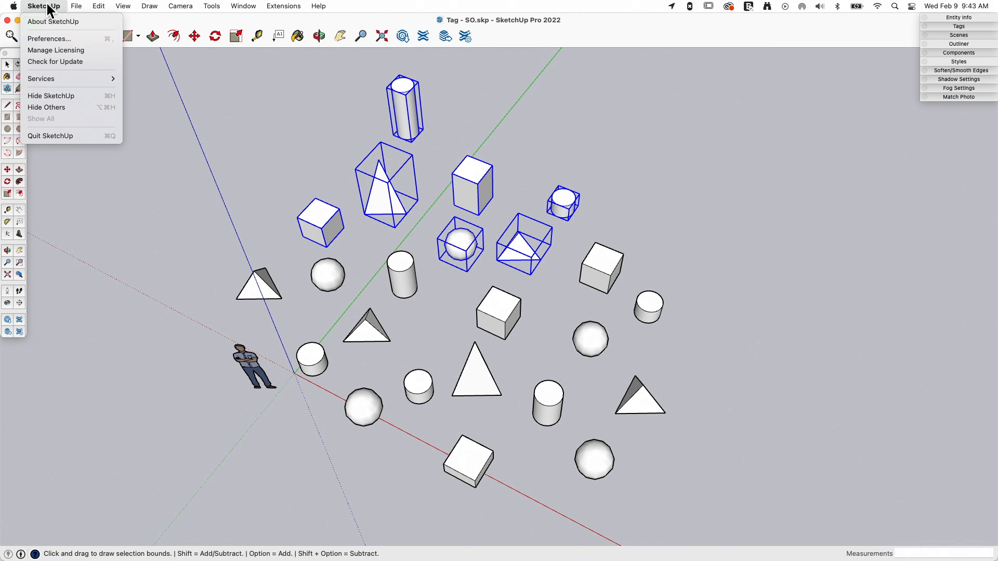
{"action": "mouse_move", "coordinate": [48, 46]}
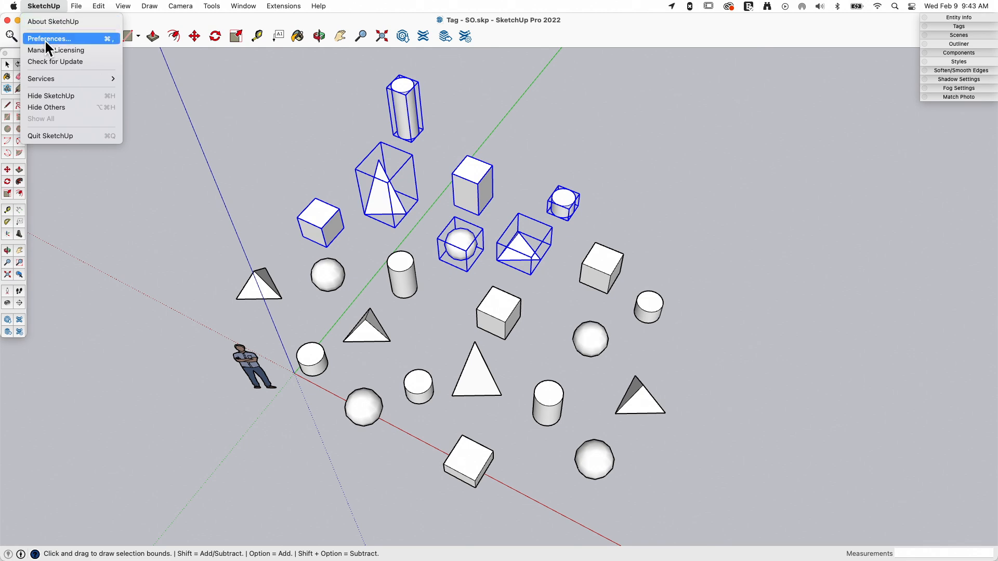
Review the counterclockwise crossing Lasso Direction in Drawing preferences, then close Preferences
{"action": "left_click", "coordinate": [46, 38]}
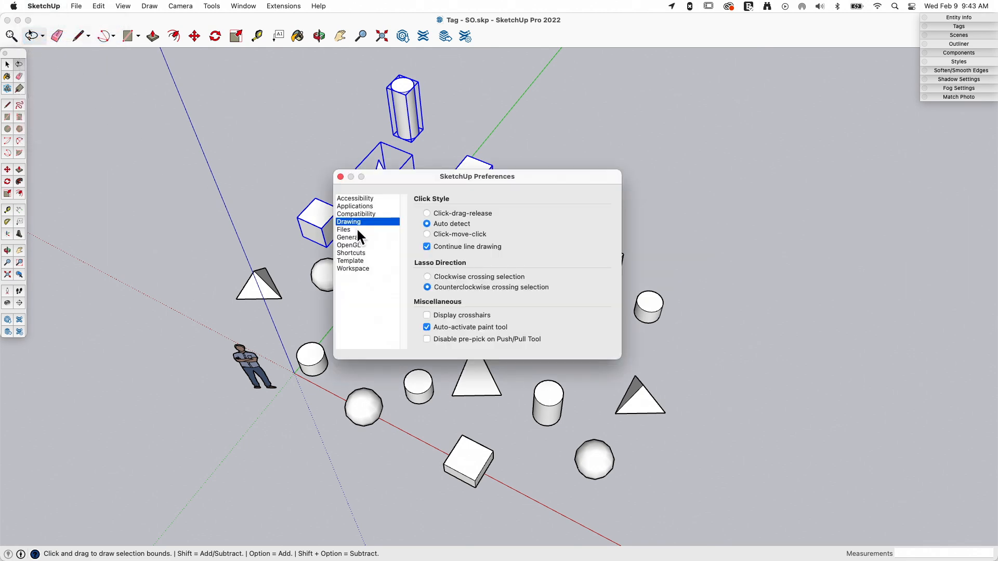
{"action": "mouse_move", "coordinate": [480, 281]}
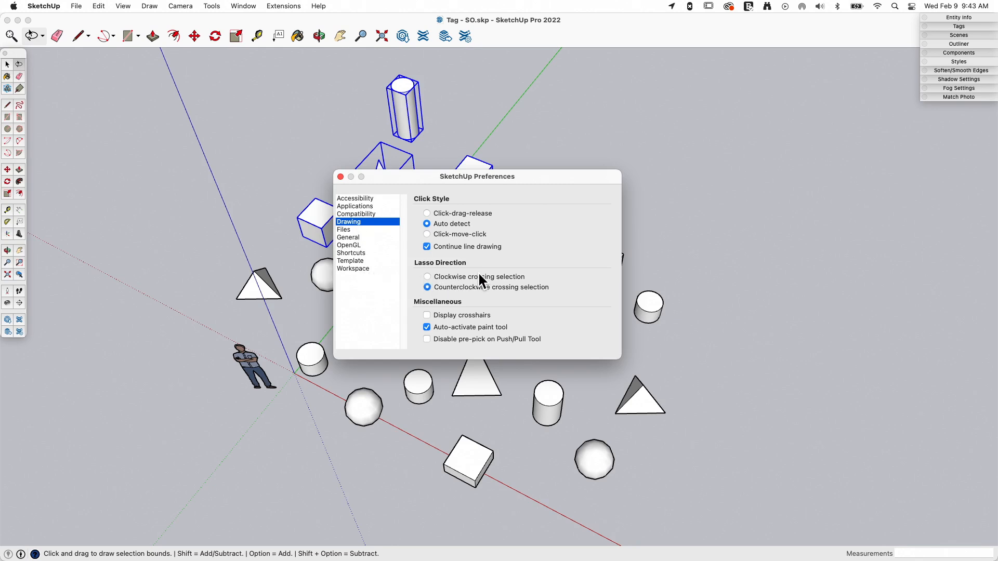
{"action": "mouse_move", "coordinate": [578, 295]}
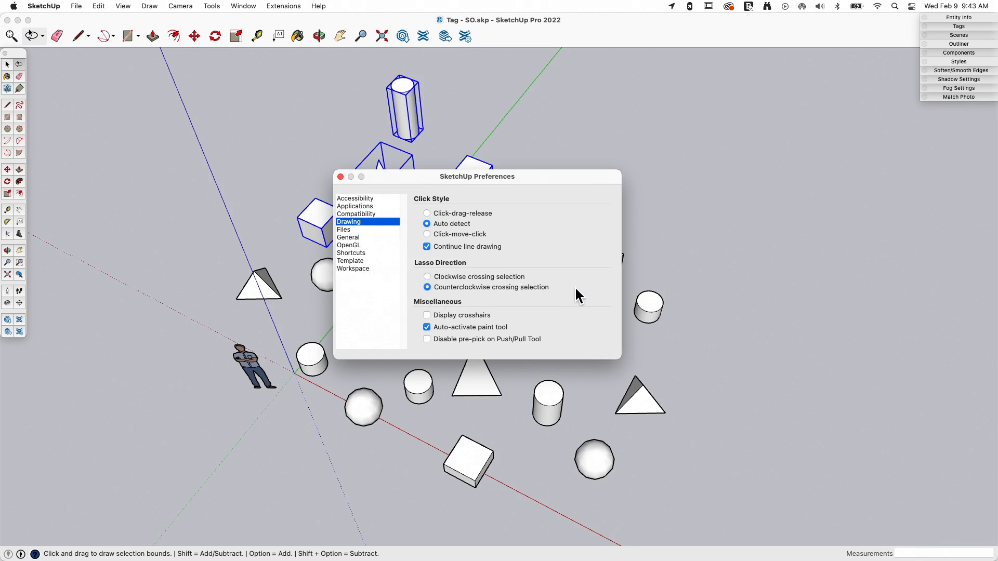
{"action": "mouse_move", "coordinate": [484, 303]}
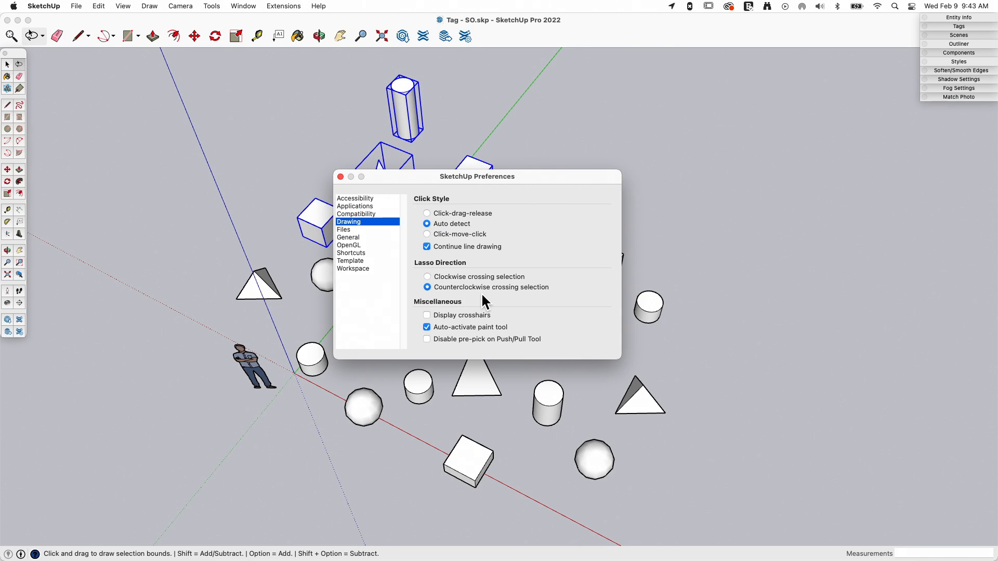
{"action": "mouse_move", "coordinate": [725, 126]}
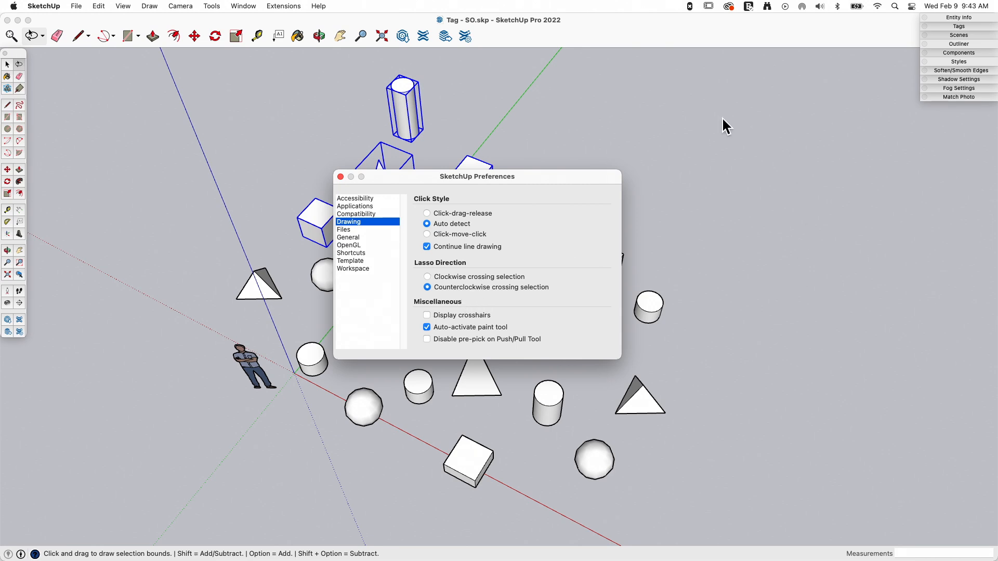
{"action": "mouse_move", "coordinate": [381, 230]}
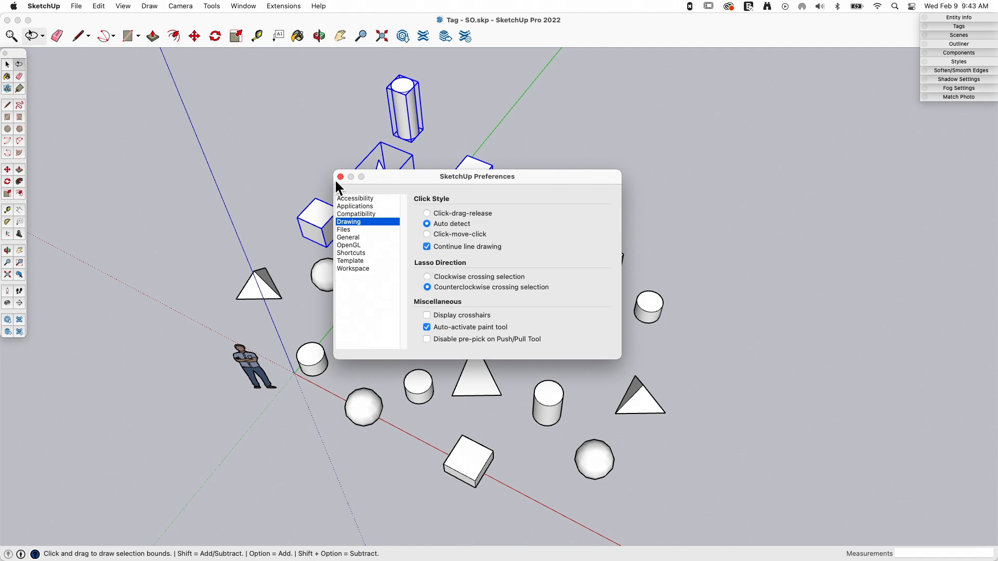
{"action": "left_click", "coordinate": [343, 177]}
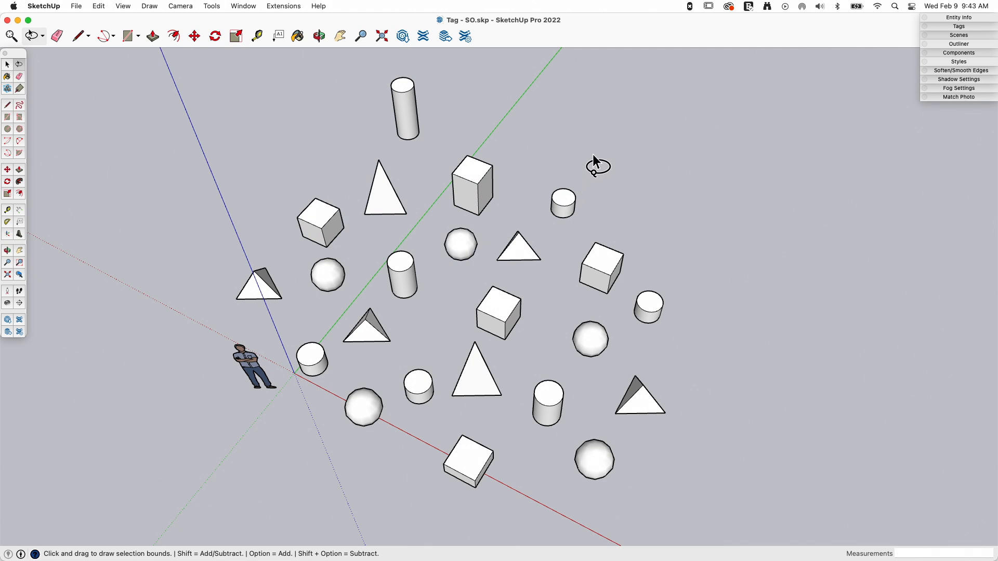
{"action": "mouse_move", "coordinate": [479, 141]}
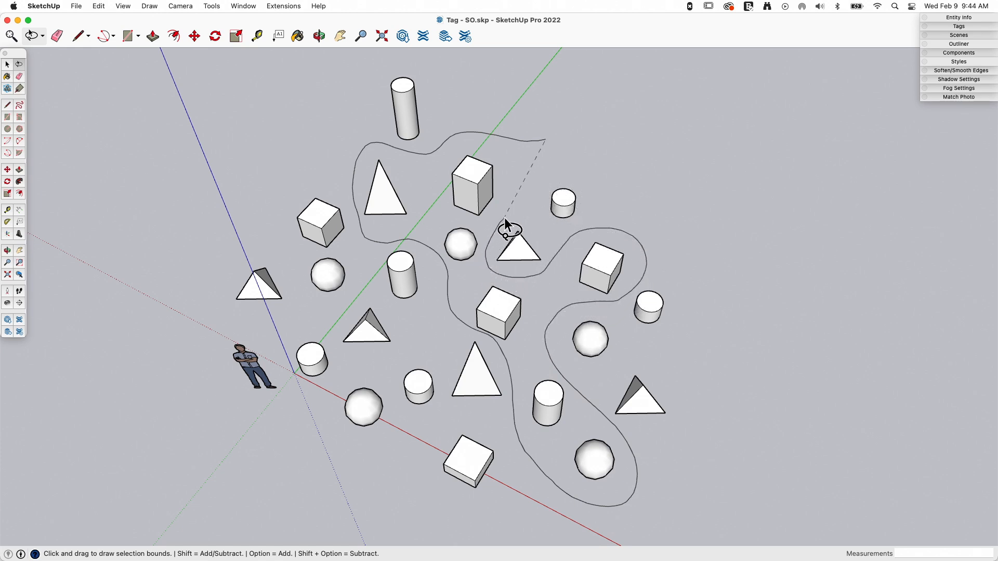
{"action": "mouse_move", "coordinate": [545, 150]}
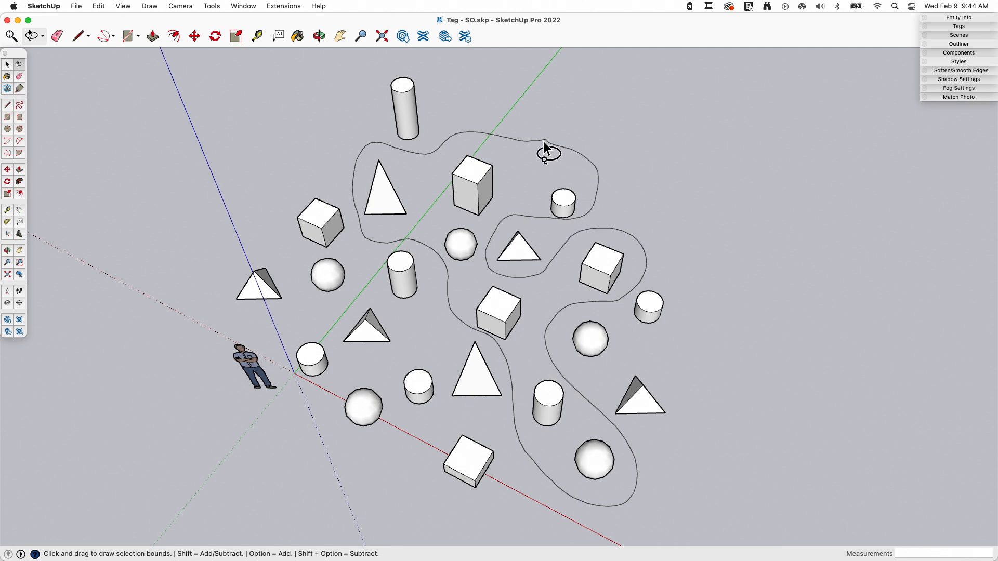
Draw a winding lasso selecting the bottom sphere and cylinder but excluding the small pyramid
{"action": "left_click_drag", "start_coordinate": [544, 148], "coordinate": [509, 331]}
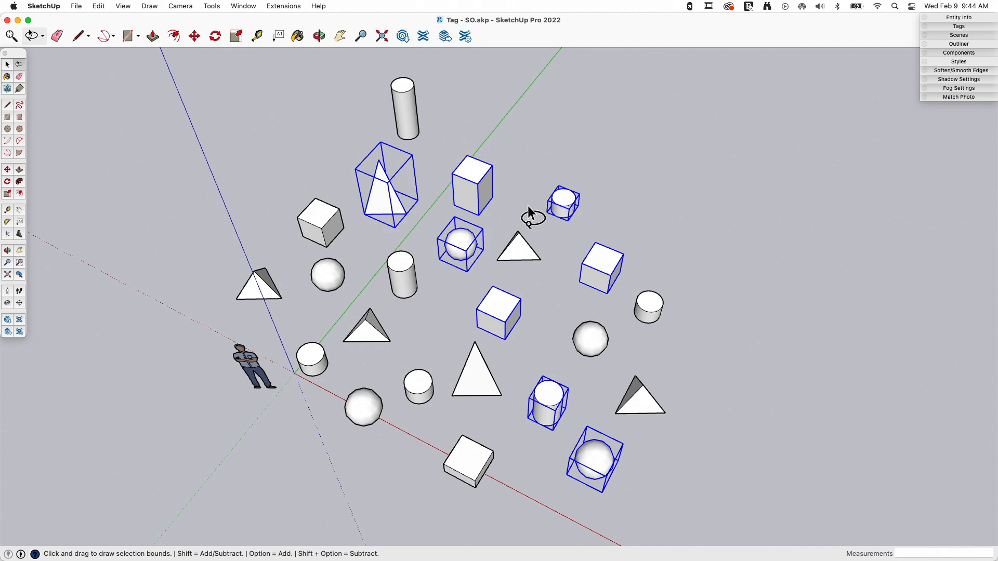
{"action": "mouse_move", "coordinate": [556, 317]}
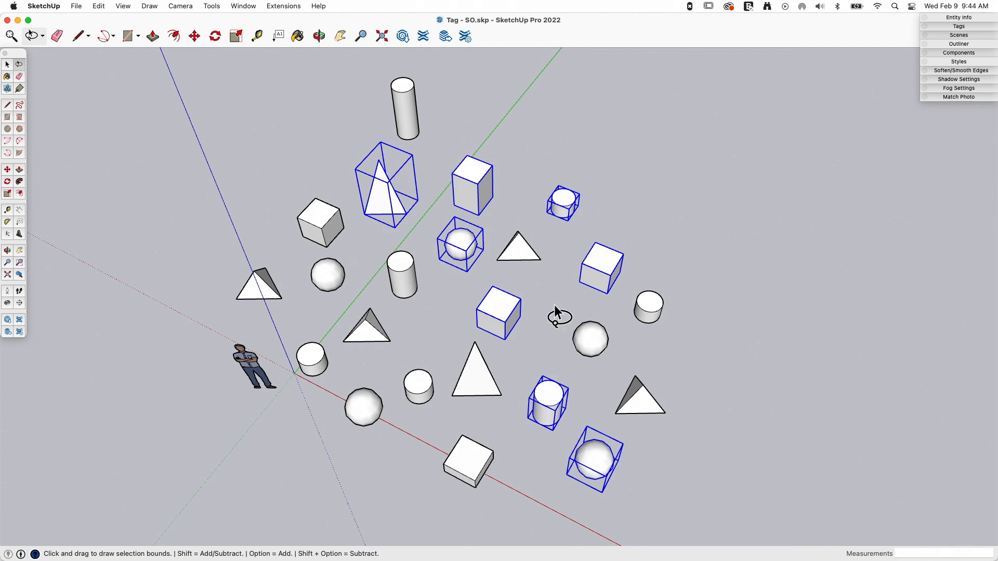
{"action": "mouse_move", "coordinate": [540, 297]}
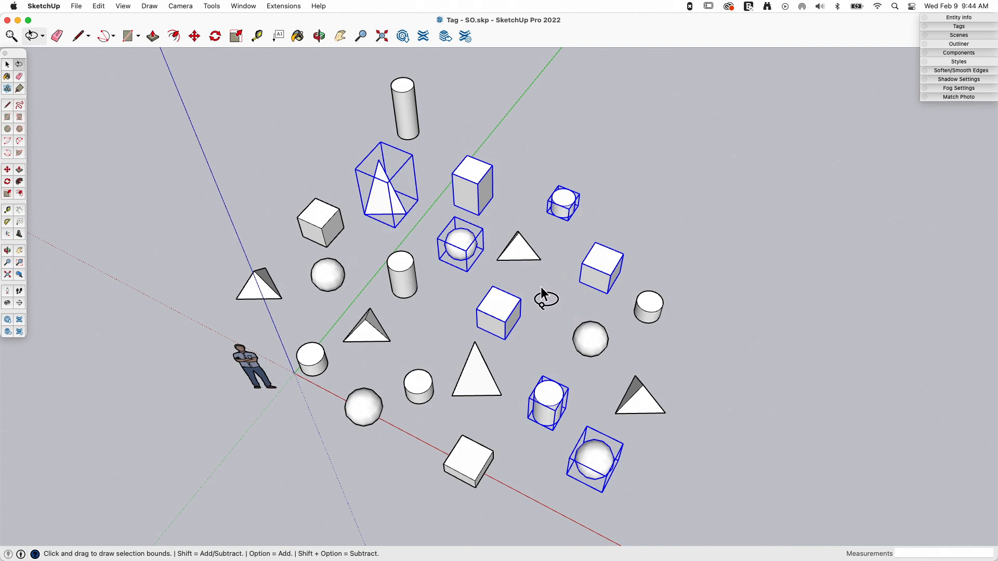